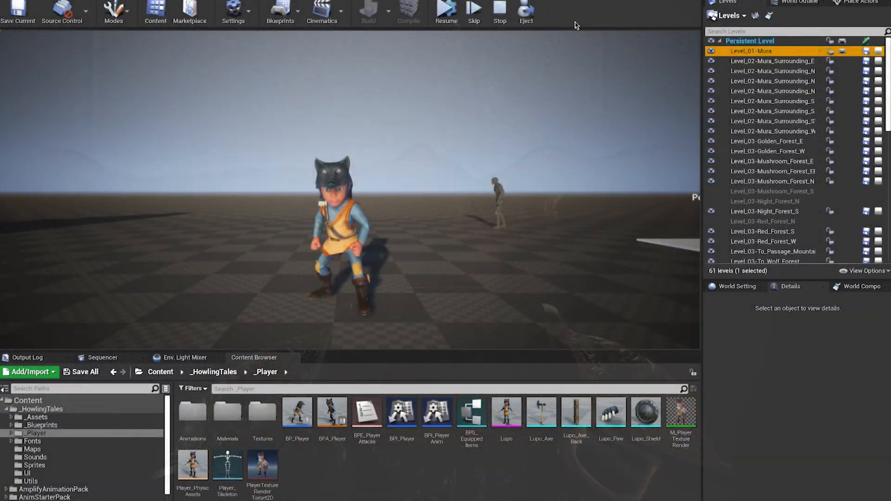
mouse_move(446, 9)
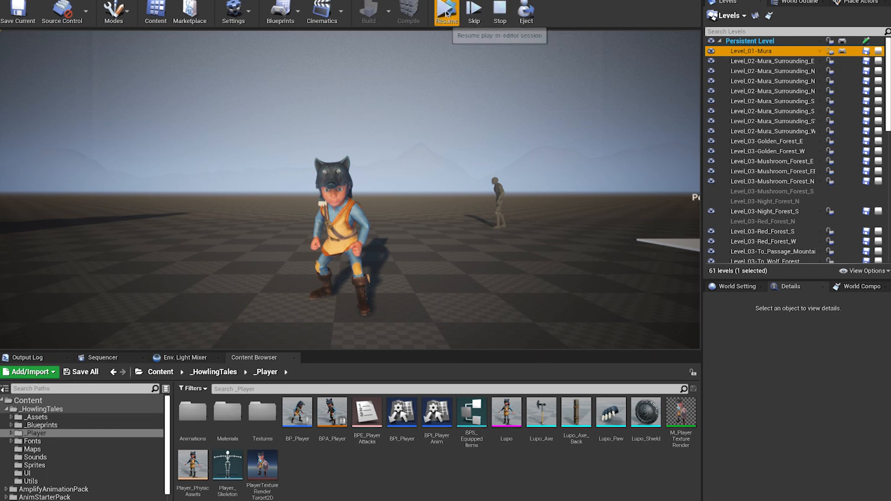
Step: Resume the paused play session and approach the NPC until the quest dialogue appears
click(446, 10)
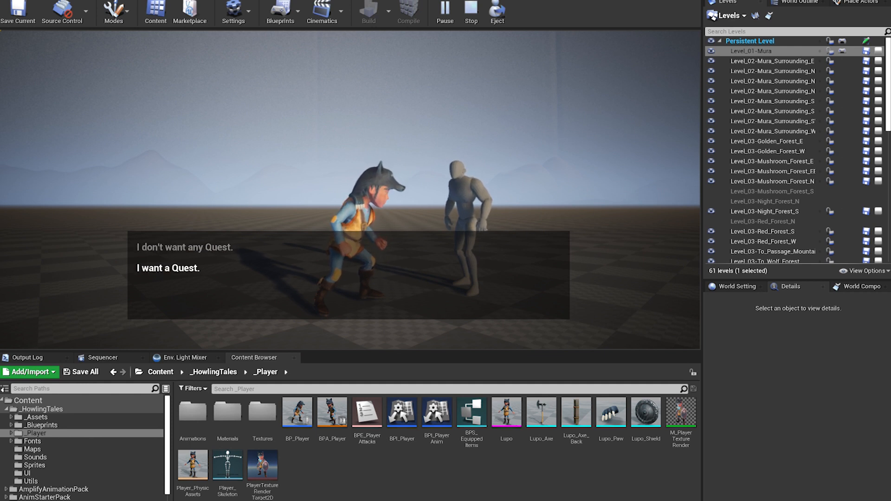
Step: Choose 'I want a Quest.' and view the Quests page listing NPC Given Quest with Kill Enemy A
click(168, 267)
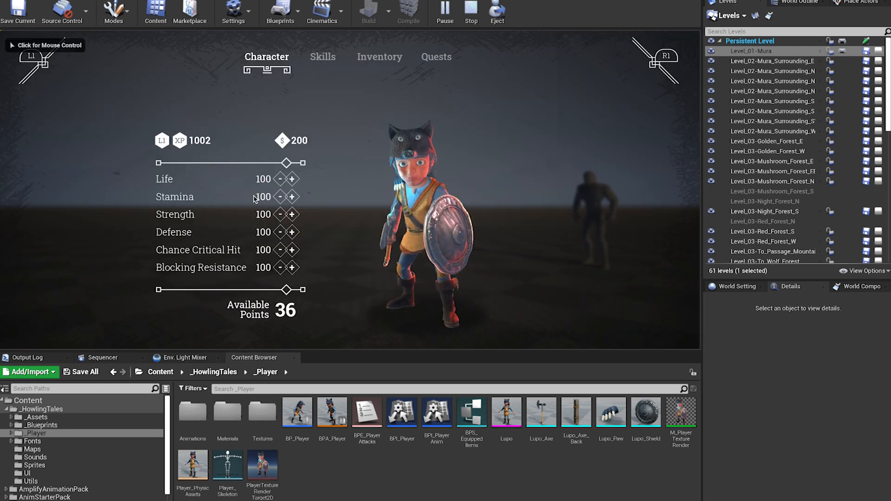
click(379, 56)
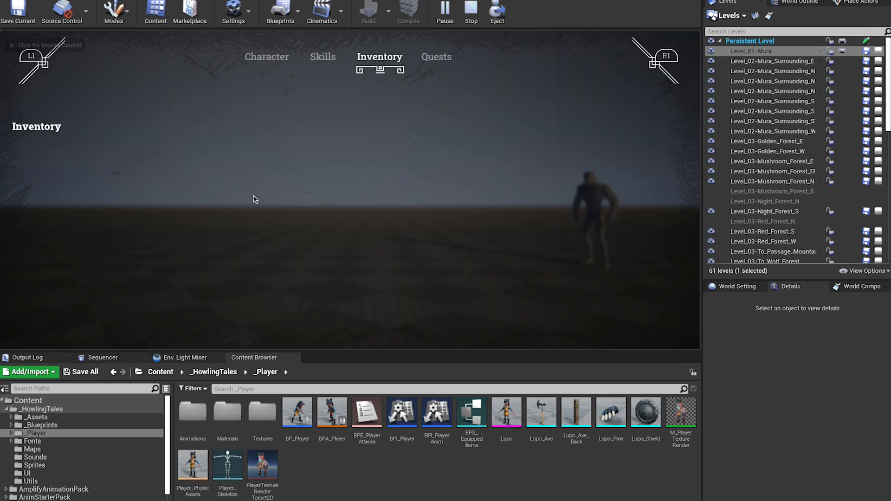
click(436, 57)
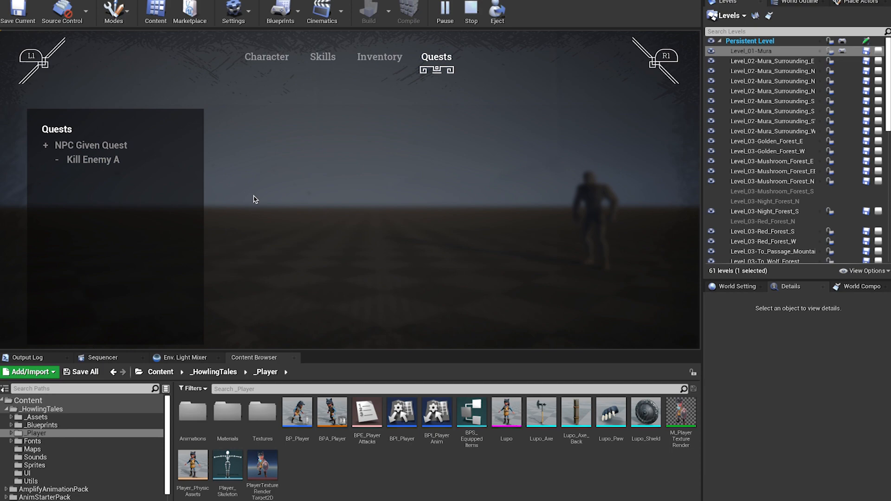
click(267, 57)
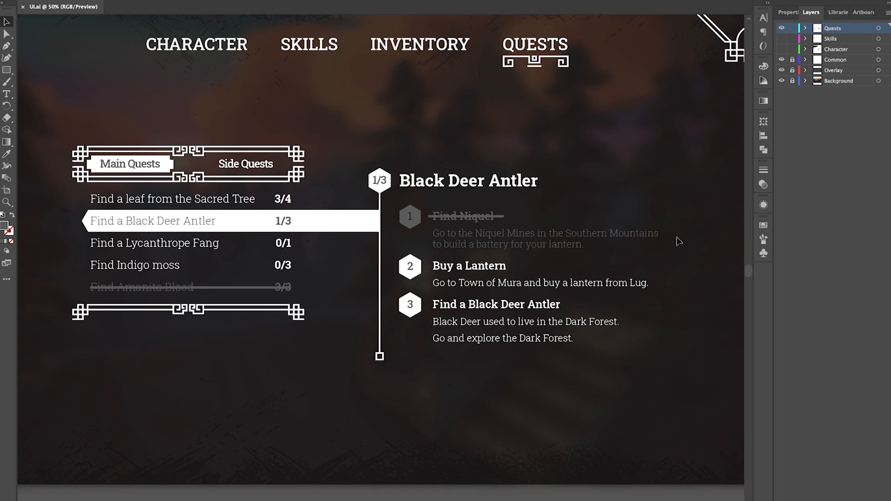
mouse_move(515, 426)
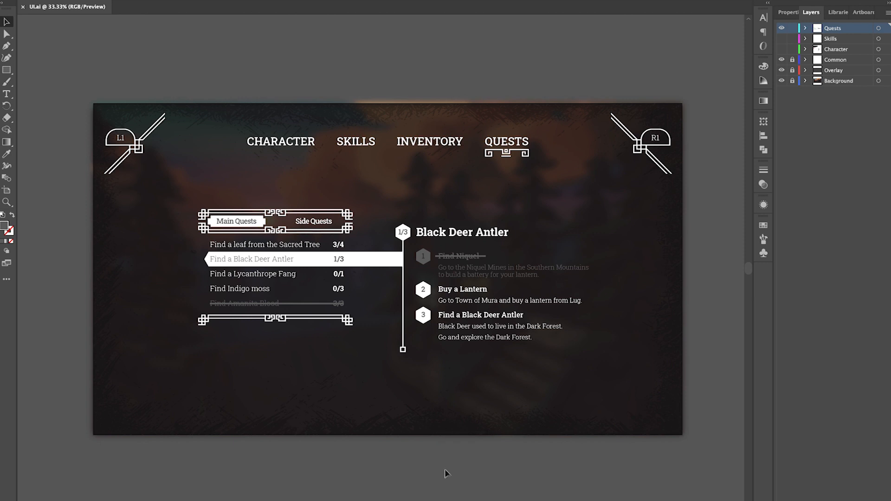
mouse_move(465, 483)
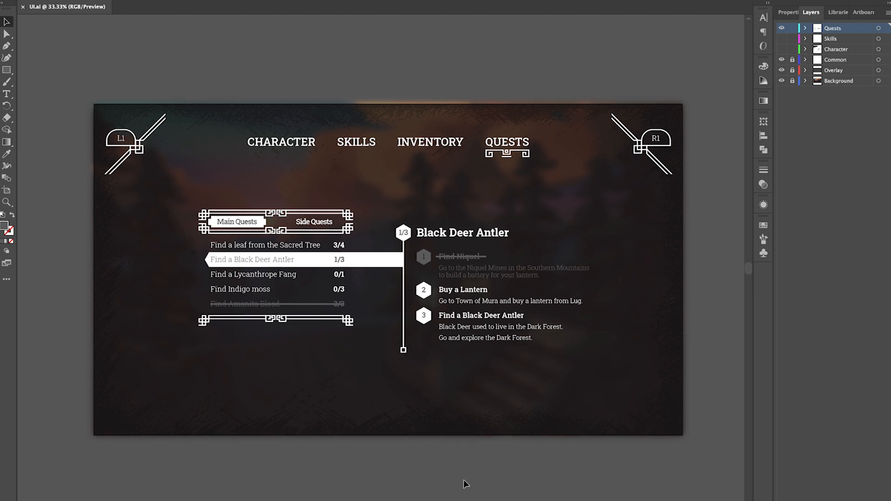